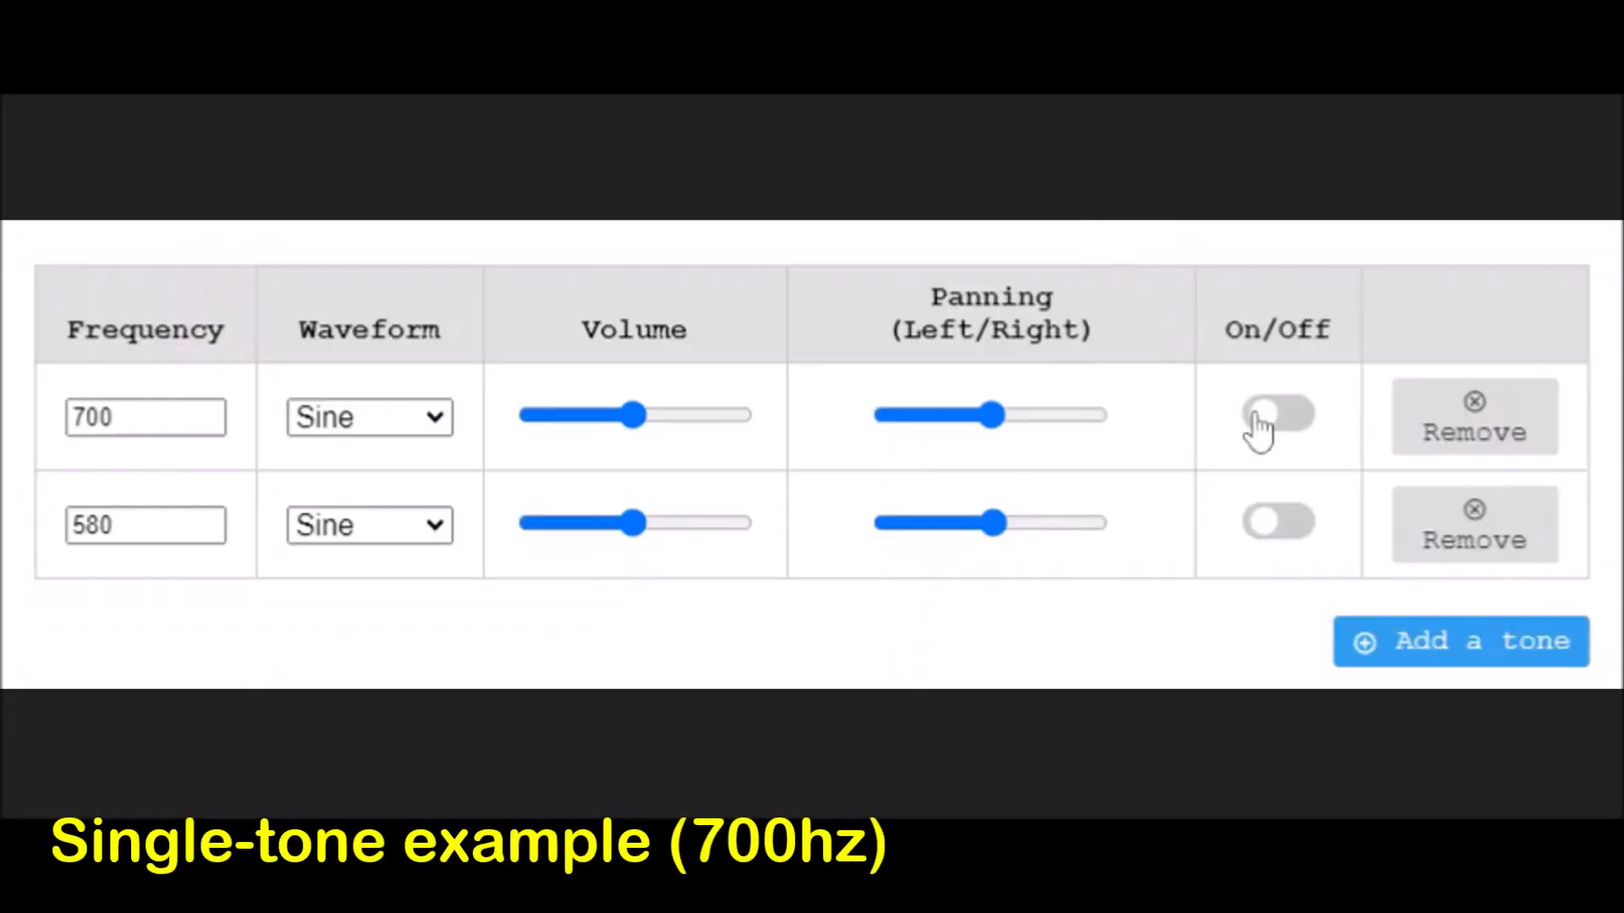
- Toggle the 700 Hz sine tone row on, leaving 580 Hz off
left_click(1278, 414)
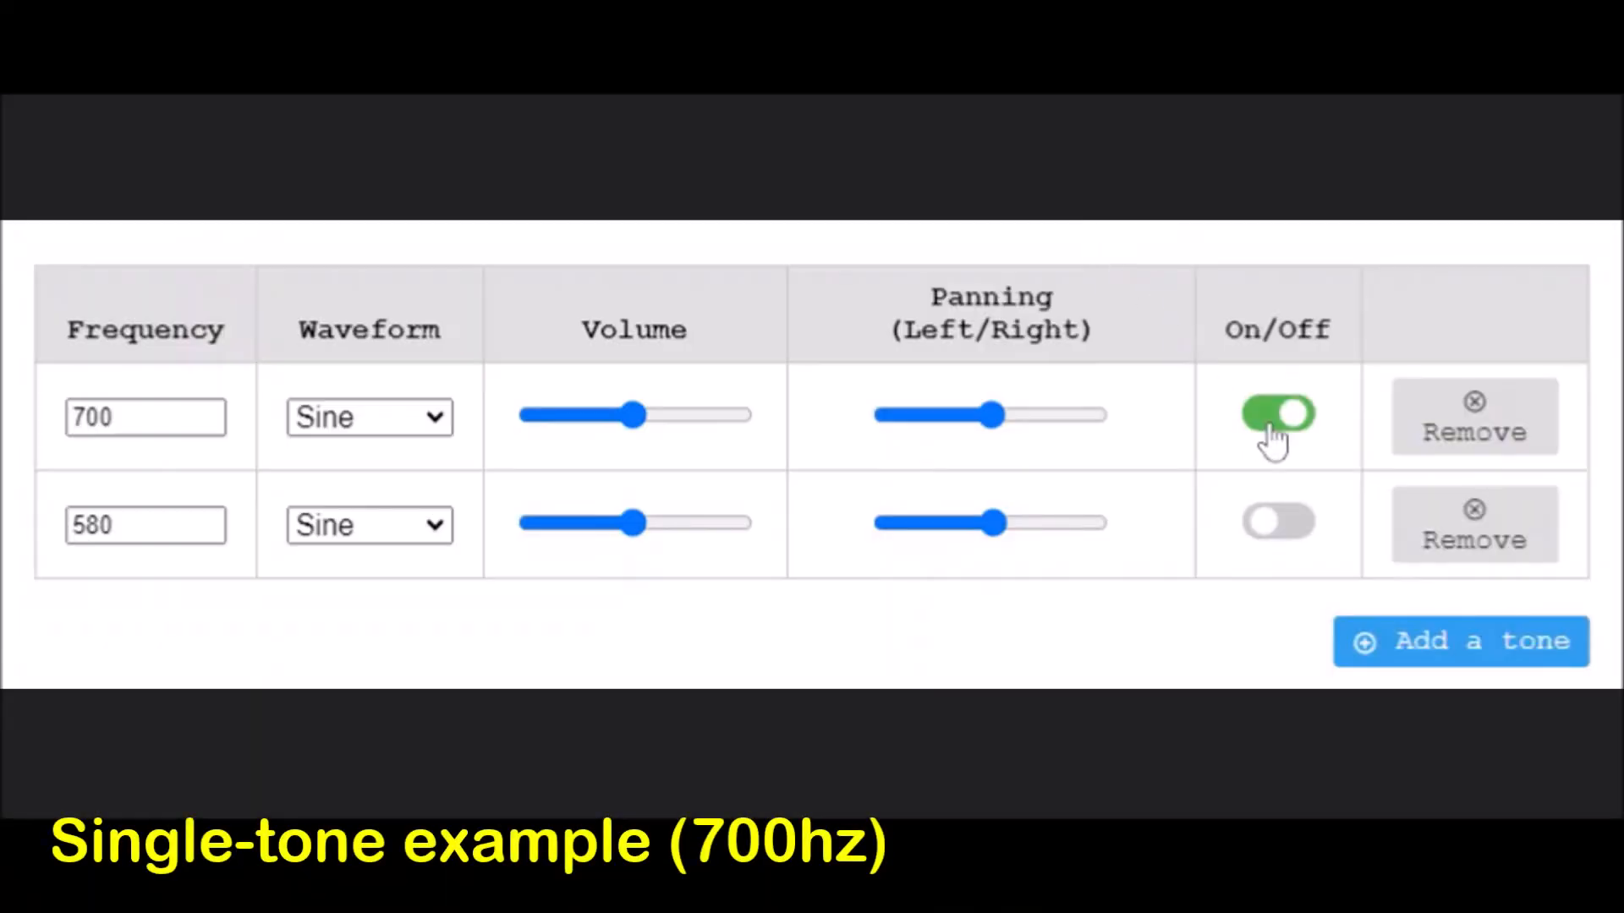